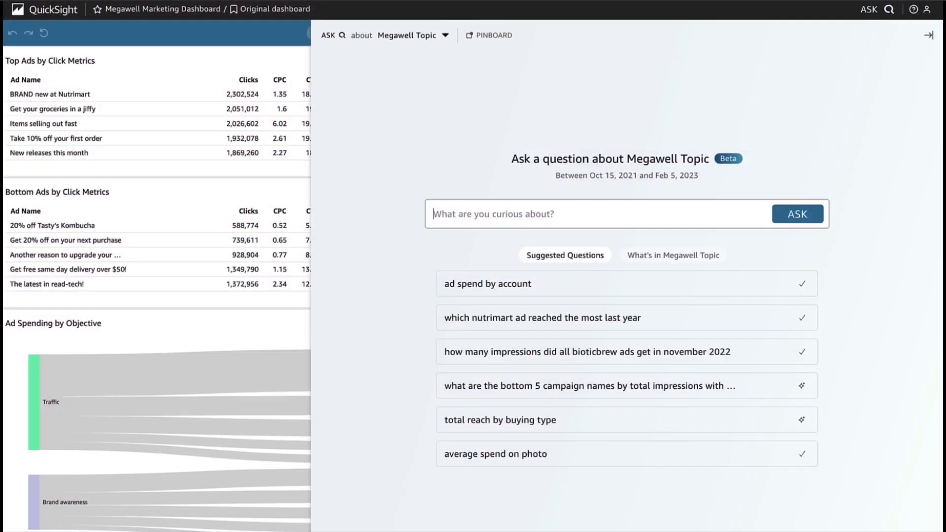
- Ask the Megawell Topic in QuickSight Q about 'top ads in 20'
{"action": "type", "text": "top ads in 20"}
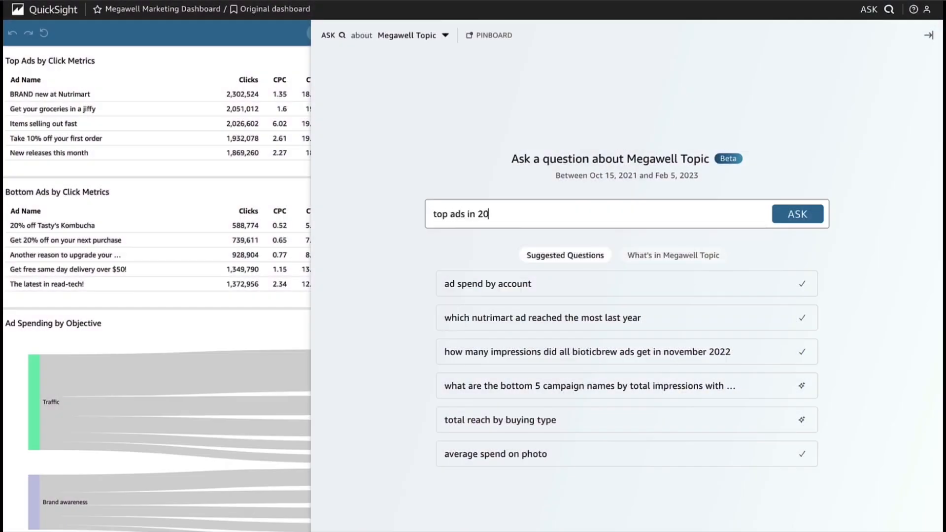
{"action": "left_click", "coordinate": [796, 214]}
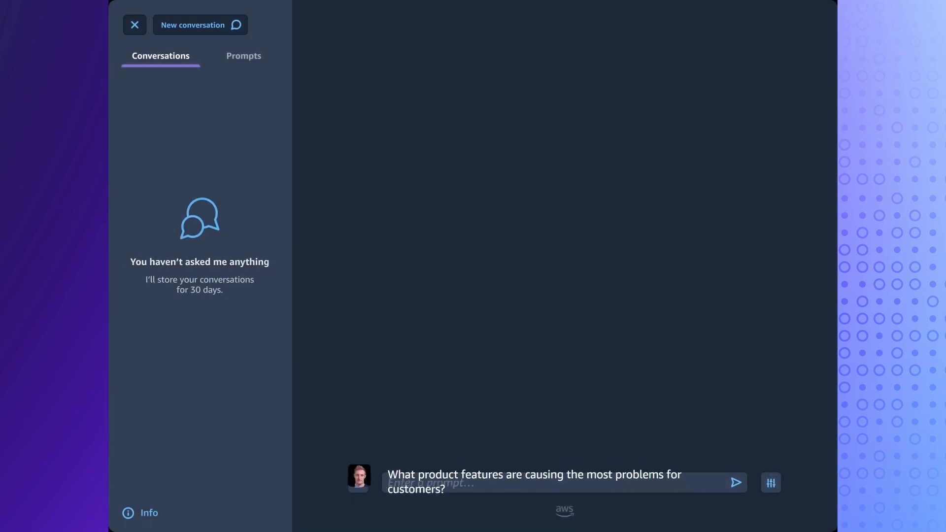
- Ask Amazon Q 'How do I build a web app on AWS?', then request an application description
{"action": "left_click", "coordinate": [135, 25]}
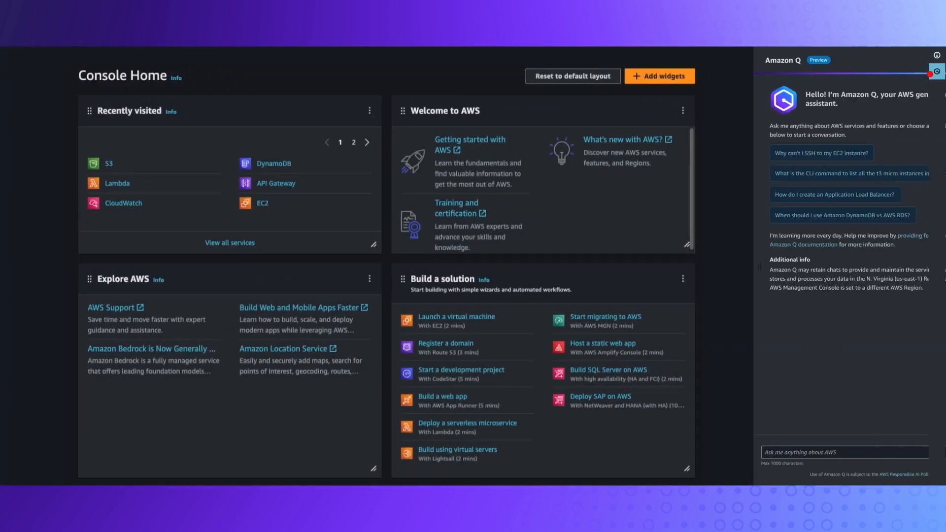
{"action": "type", "text": "How do I build a web app on AWS? What are my options?"}
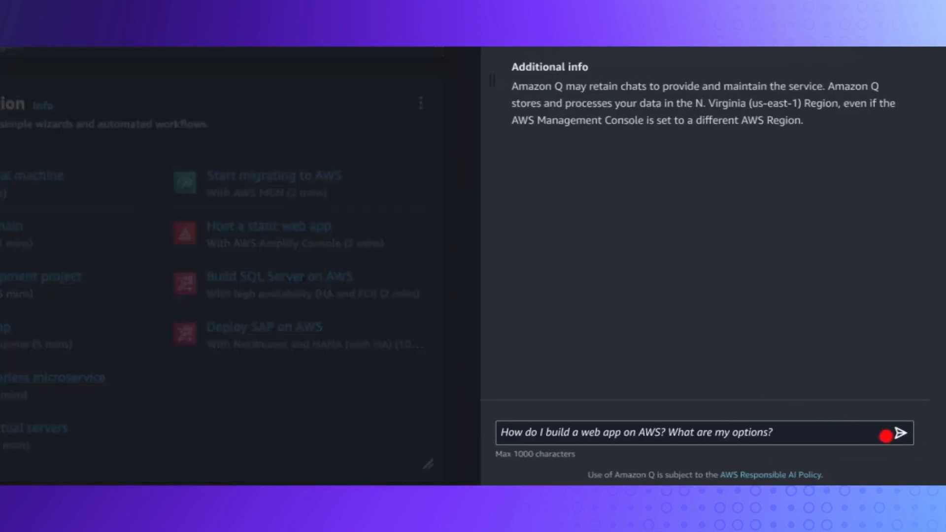
{"action": "left_click", "coordinate": [905, 433]}
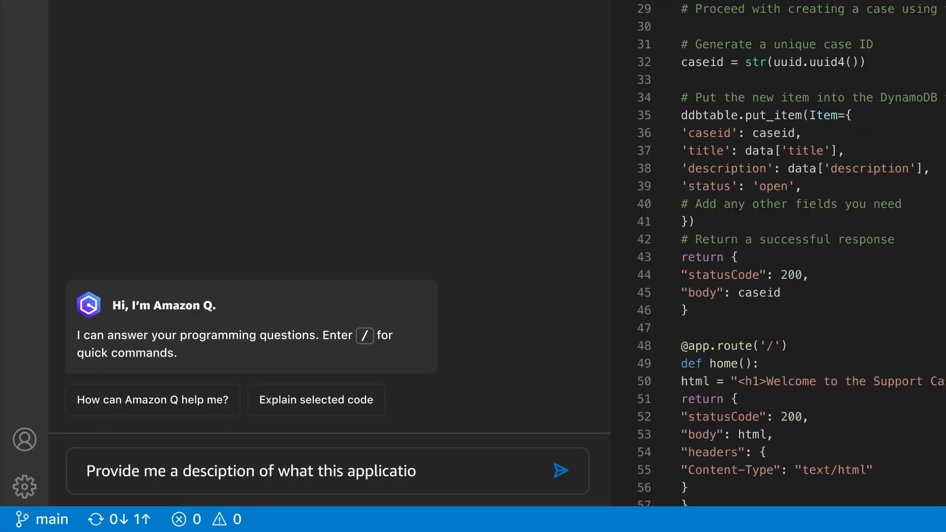
{"action": "left_click", "coordinate": [559, 471]}
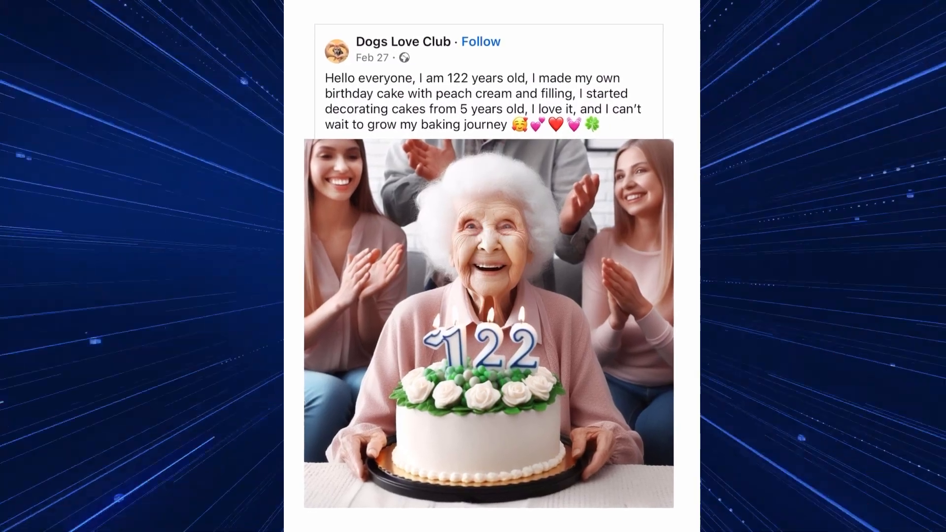
- Scroll the feed past the cake, clay puppy, tire pig and cabin crew posts
{"action": "scroll", "scroll_direction": "down", "scroll_amount": 3}
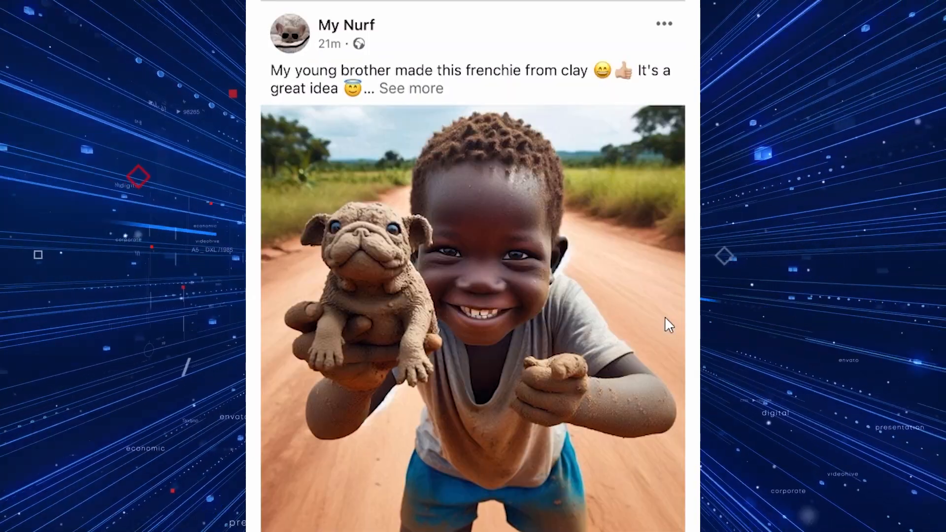
{"action": "scroll", "scroll_direction": "down", "scroll_amount": 3}
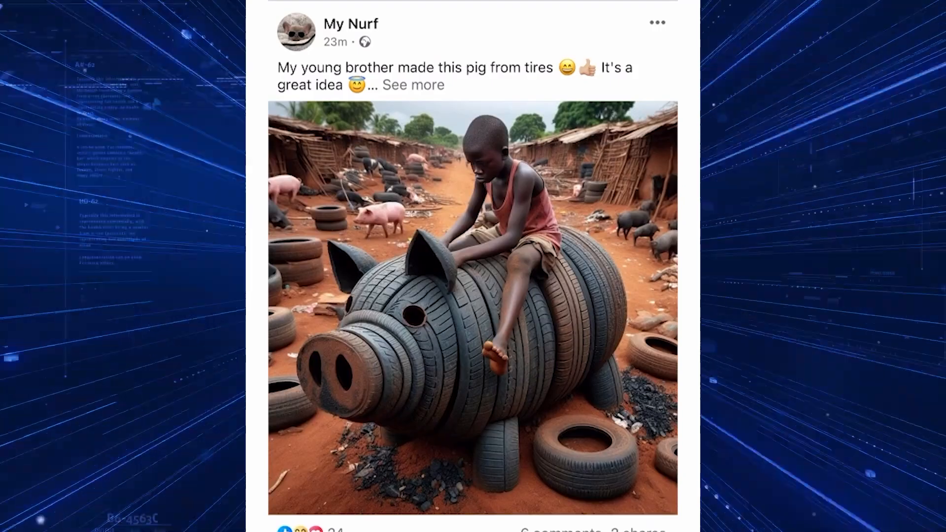
{"action": "scroll", "scroll_direction": "down", "scroll_amount": 3}
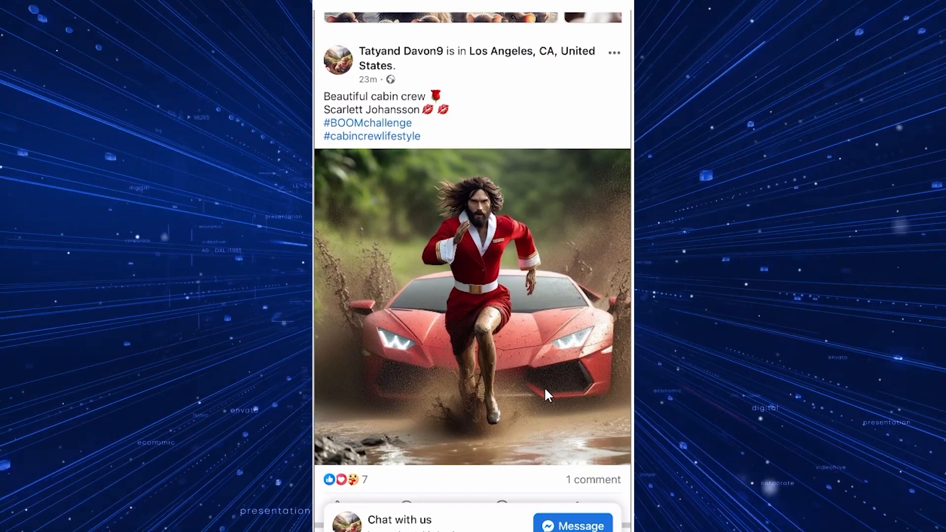
{"action": "scroll", "scroll_direction": "down", "scroll_amount": 3}
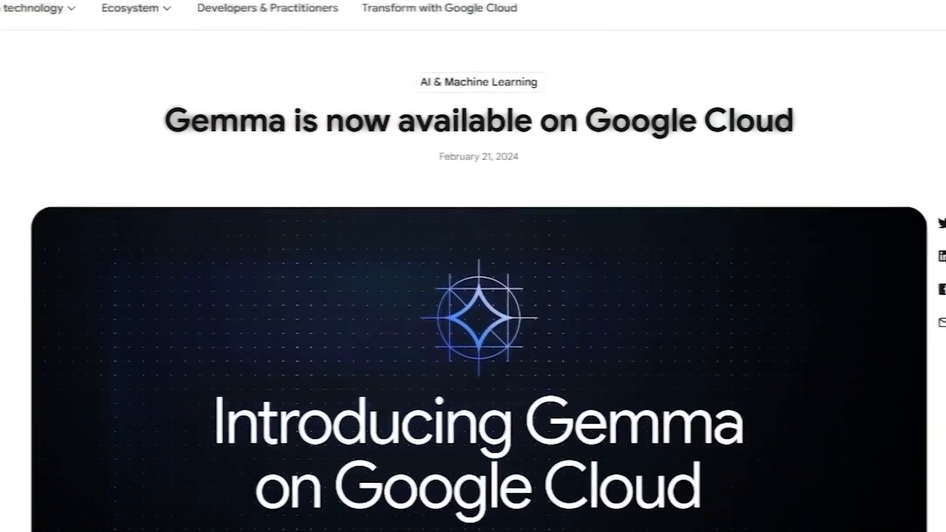
- Scroll the Gemma announcement, then add 'with err' to the failure message string
{"action": "scroll", "scroll_direction": "down", "scroll_amount": 3}
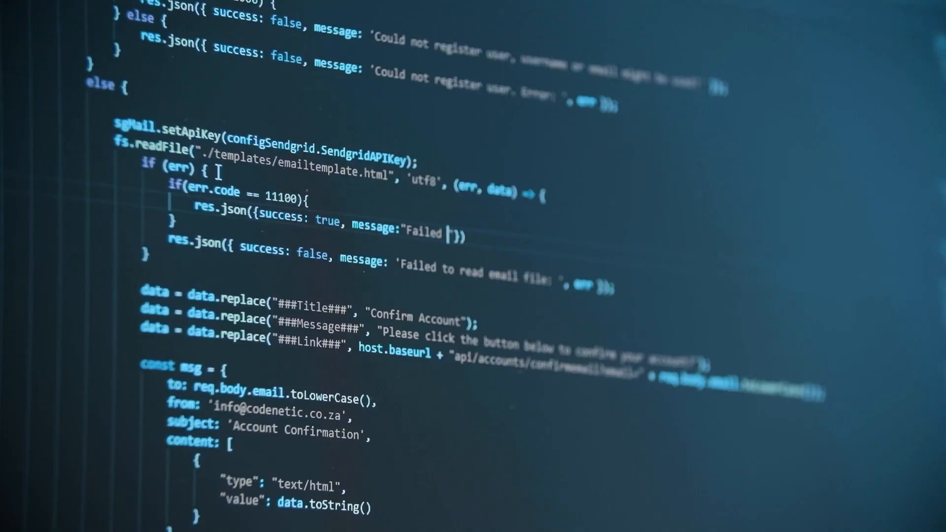
{"action": "type", "text": "with err"}
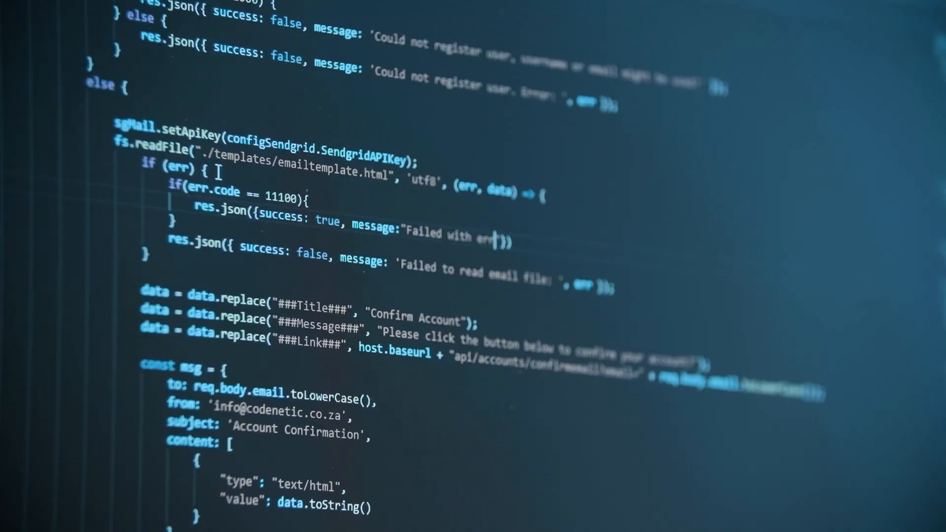